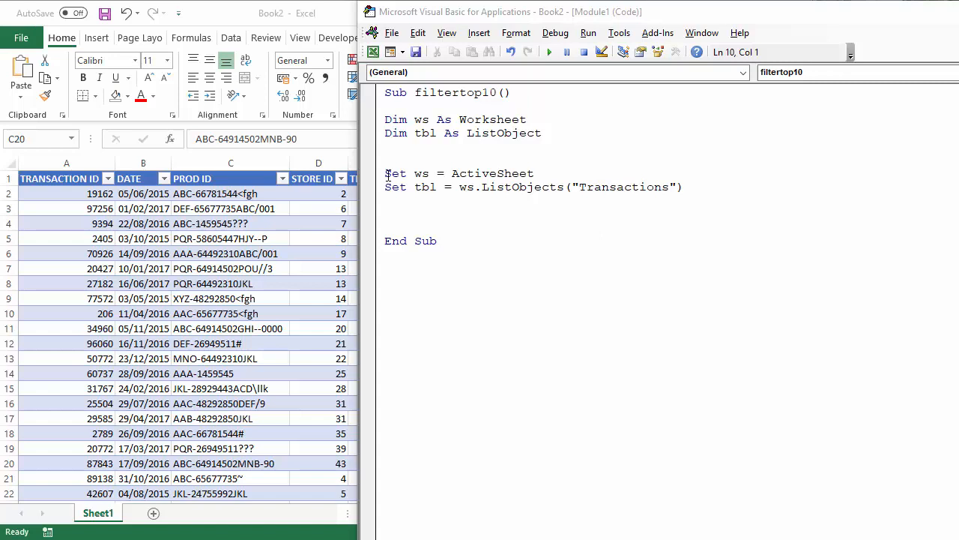
# - Review the macro's Set statements, then confirm in Table Design that the table is named Transactions
pyautogui.click(384, 119)
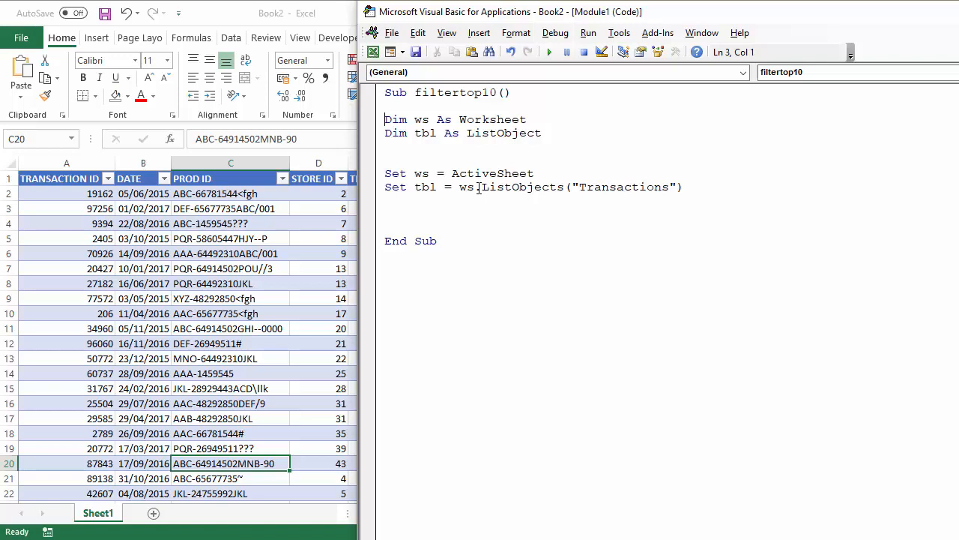
pyautogui.doubleClick(507, 187)
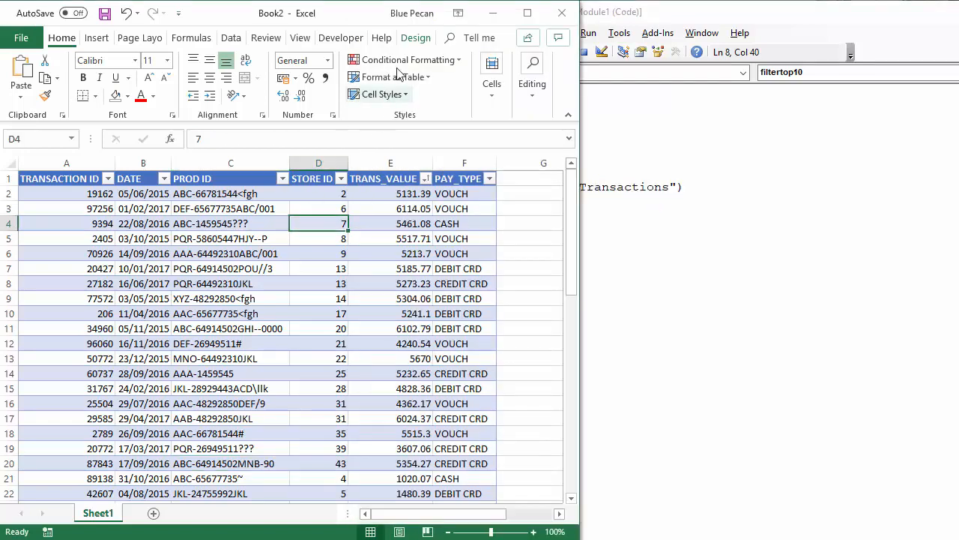
pyautogui.click(416, 37)
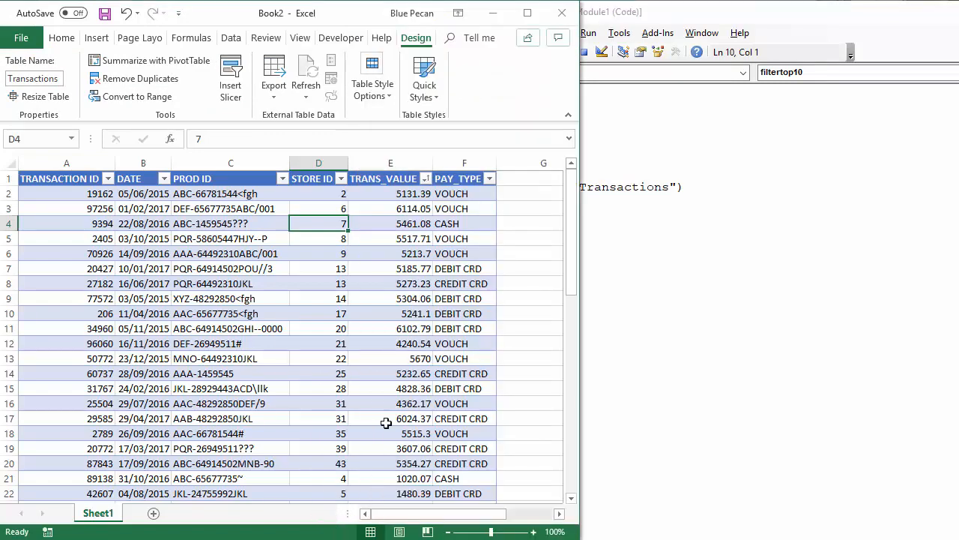
pyautogui.moveTo(398, 232)
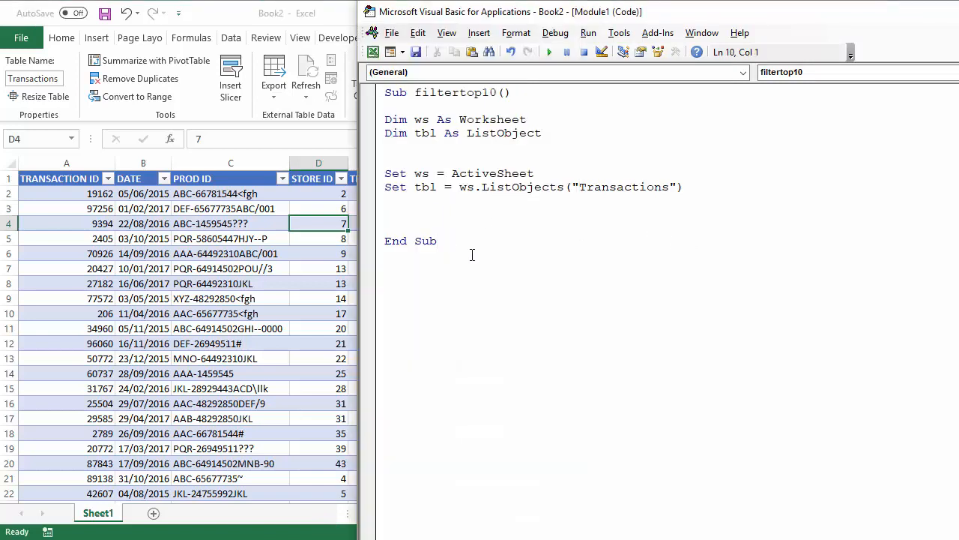
# - Type tbl.Range.AutoFilter field:= below the Set lines, picking Range and AutoFilter from IntelliSense
pyautogui.write('t')
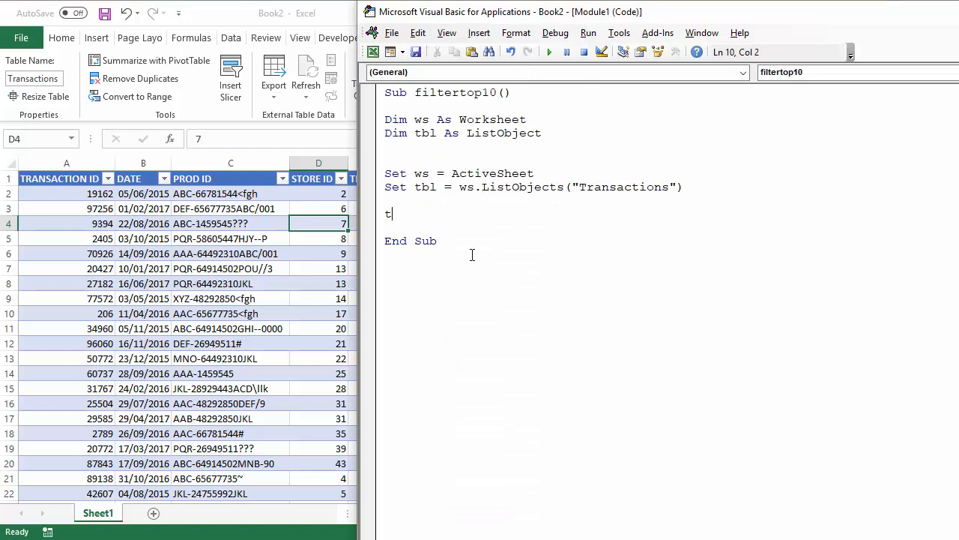
pyautogui.write('bl')
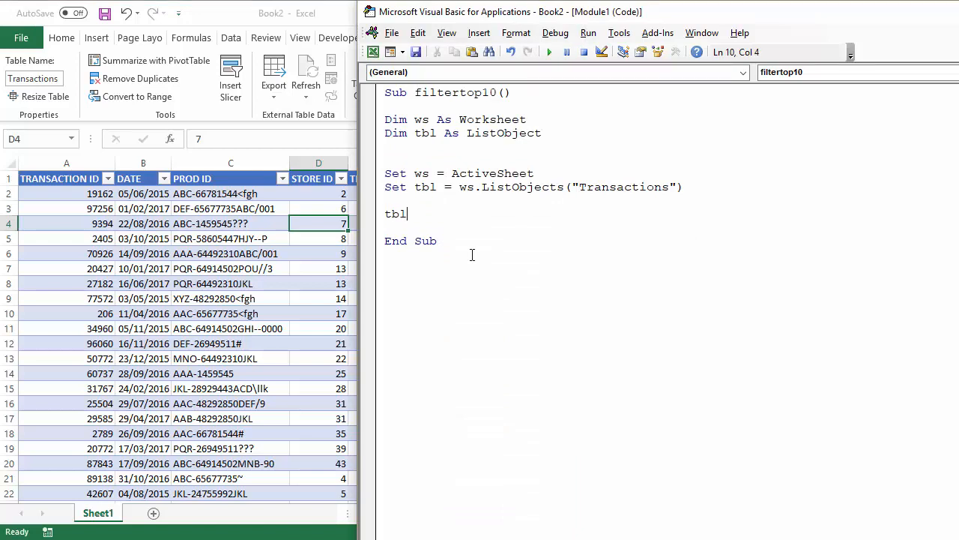
pyautogui.write('.')
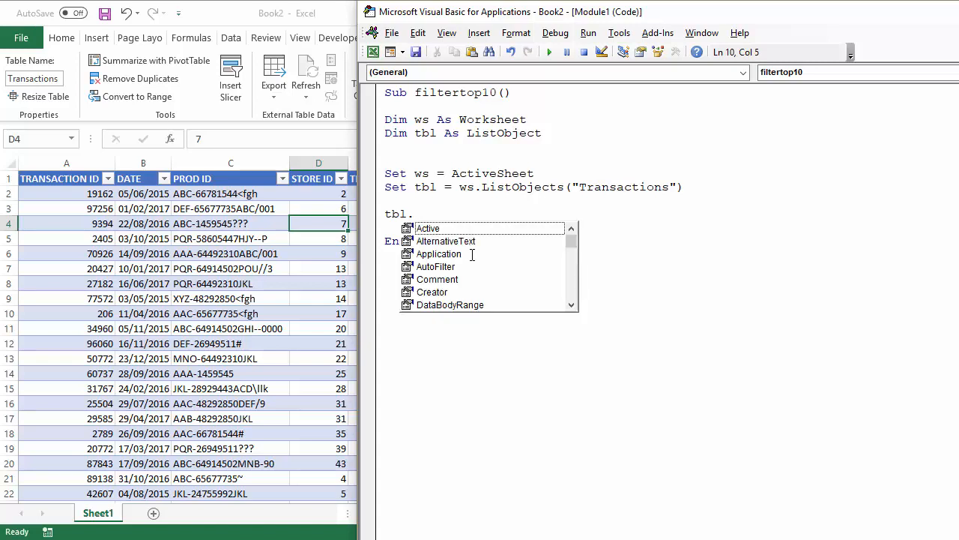
pyautogui.write('range')
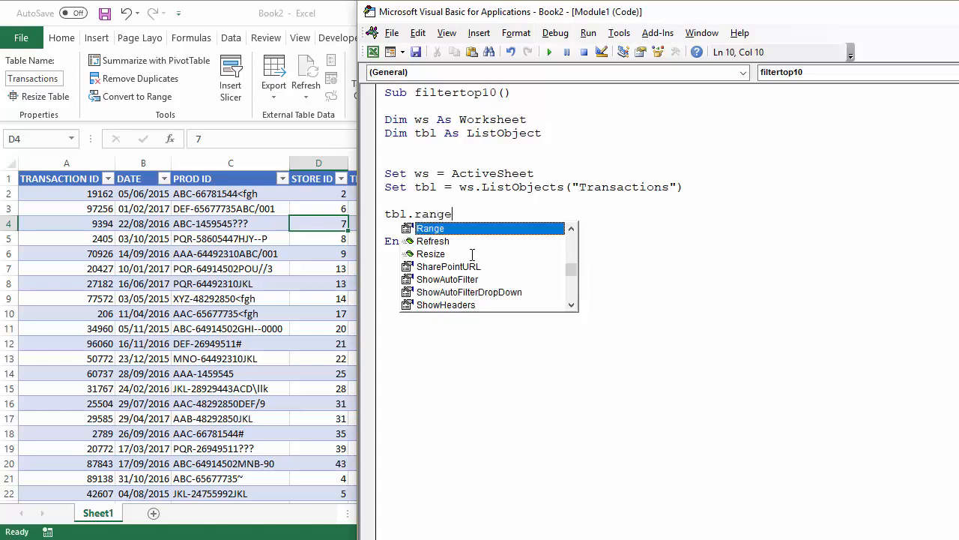
pyautogui.write('.')
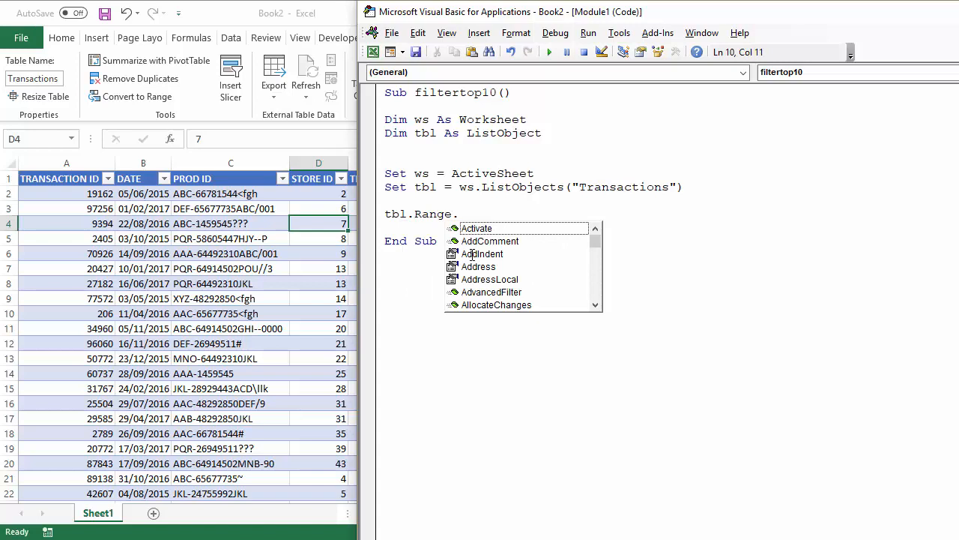
pyautogui.write('a')
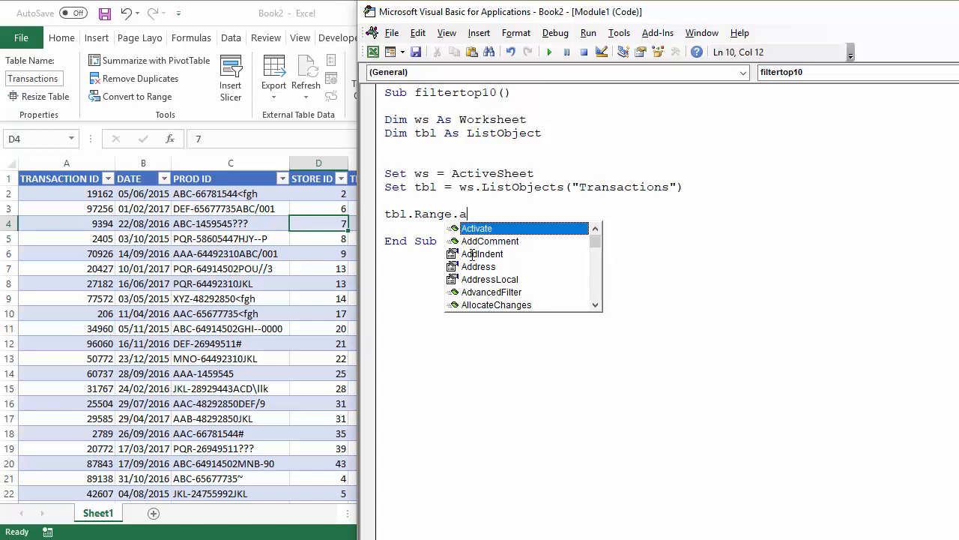
pyautogui.write('utoFilter')
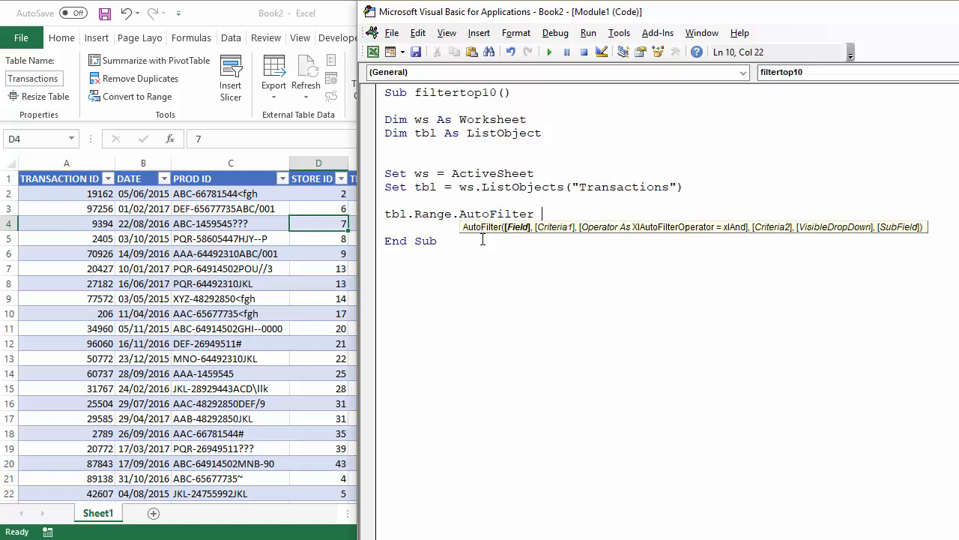
pyautogui.moveTo(519, 234)
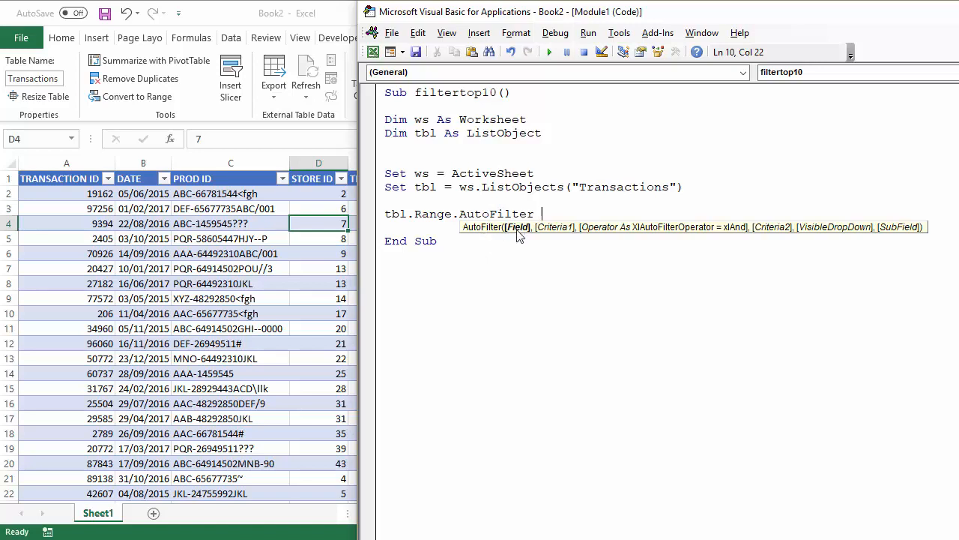
pyautogui.write('fi')
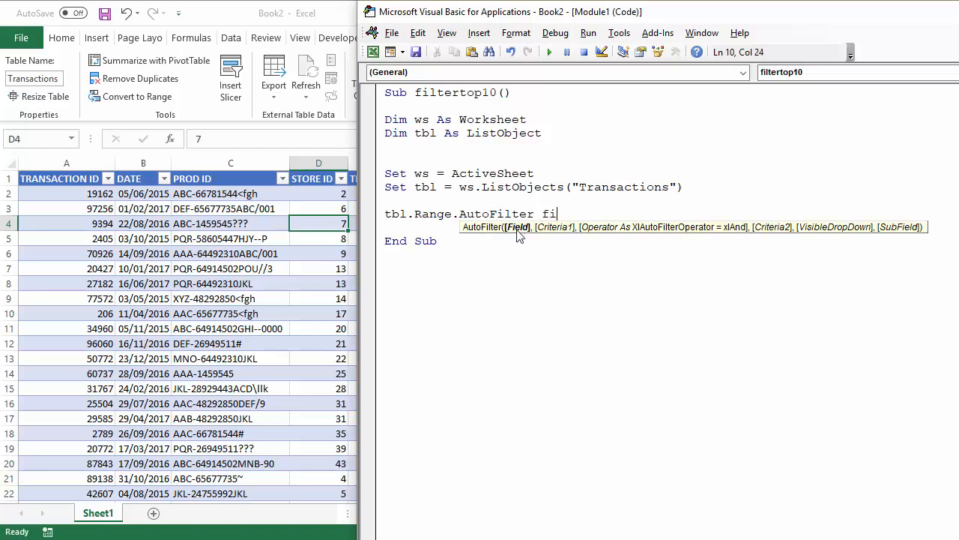
pyautogui.write('eld:=')
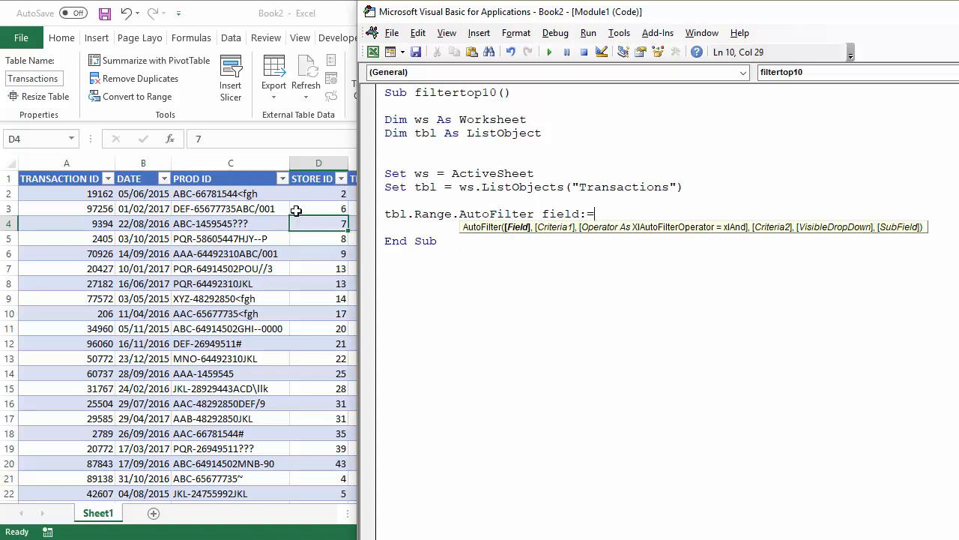
pyautogui.click(317, 208)
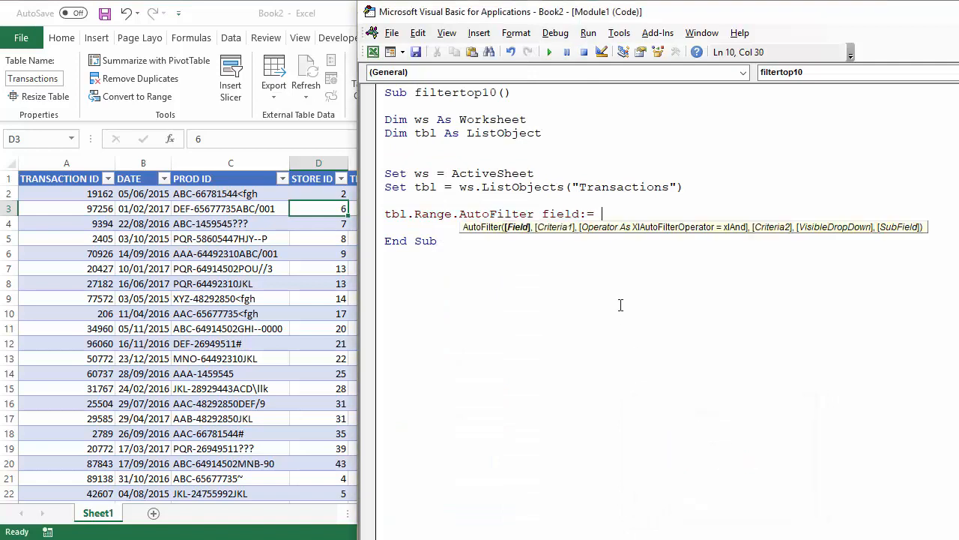
# - Enter field 5 and Criteria1:=3 in the AutoFilter statement
pyautogui.write('5,')
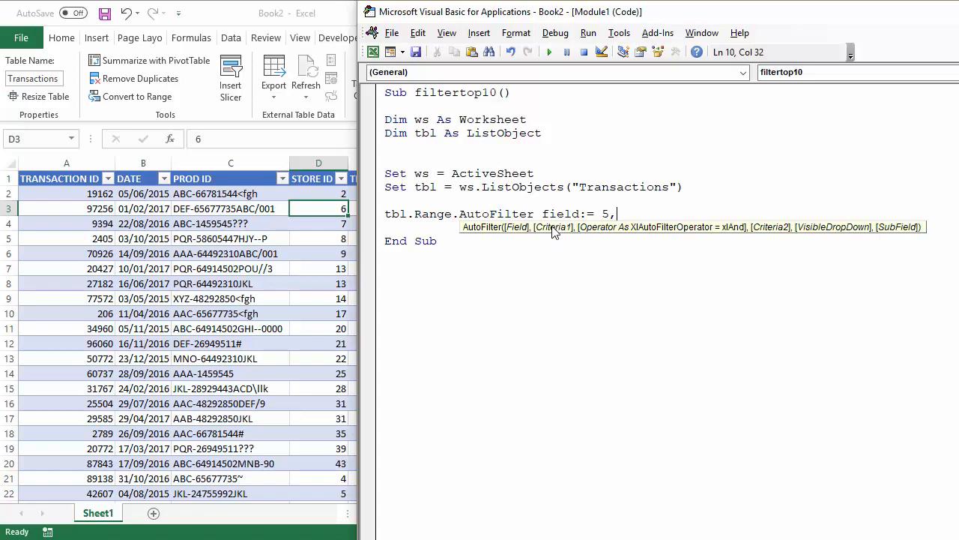
pyautogui.moveTo(559, 234)
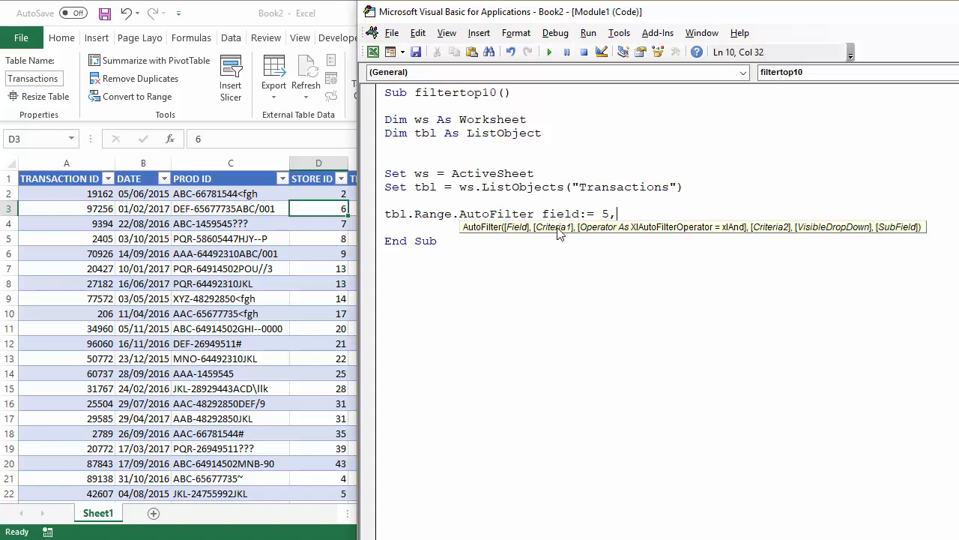
pyautogui.write('criter')
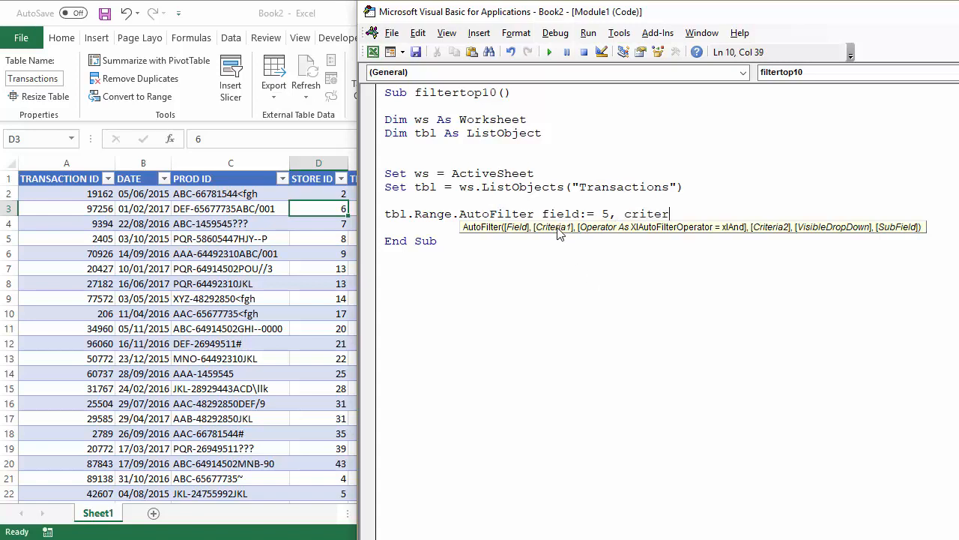
pyautogui.write('ia1')
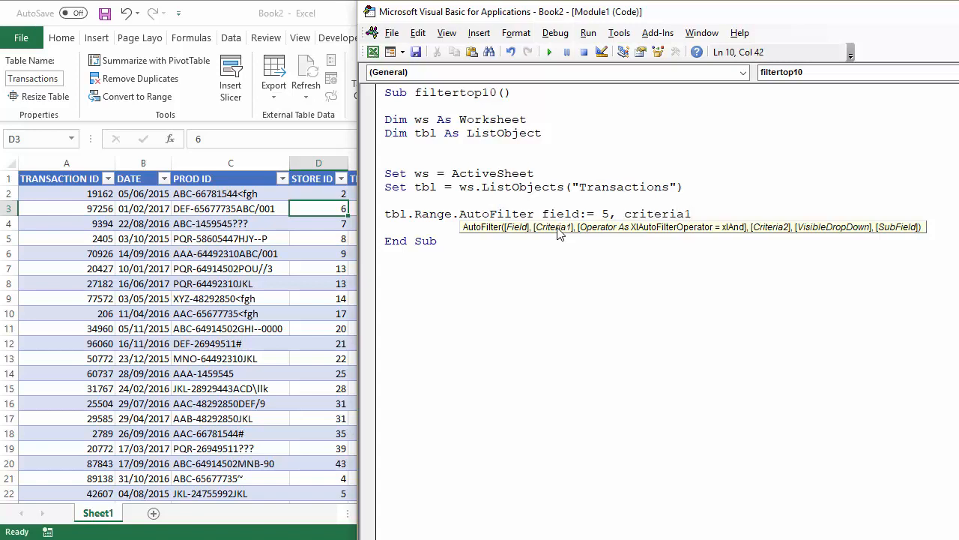
pyautogui.write('+')
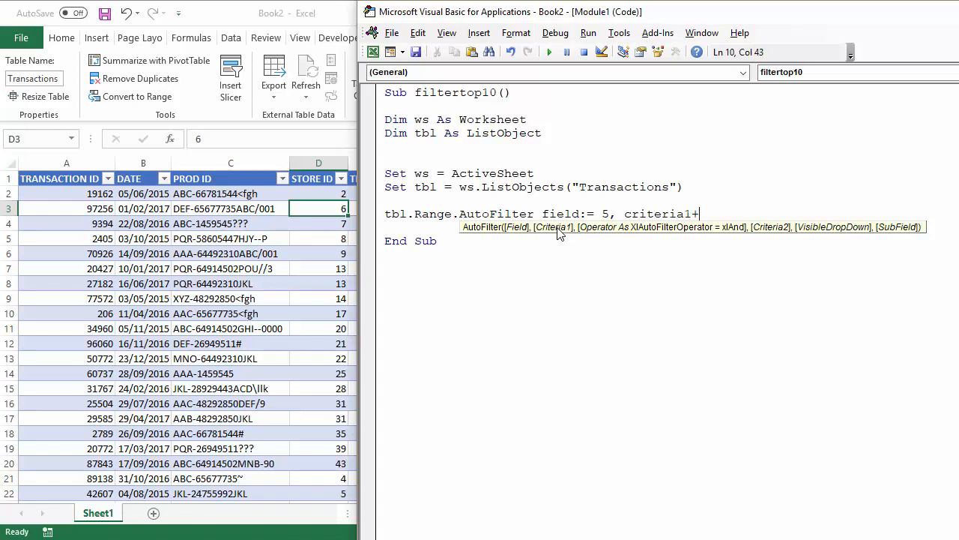
pyautogui.write('=')
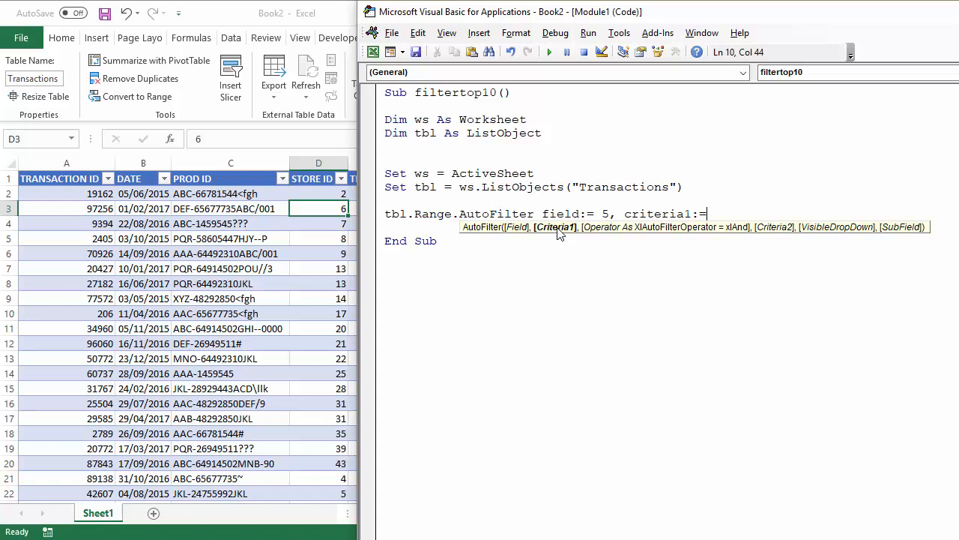
pyautogui.write('3')
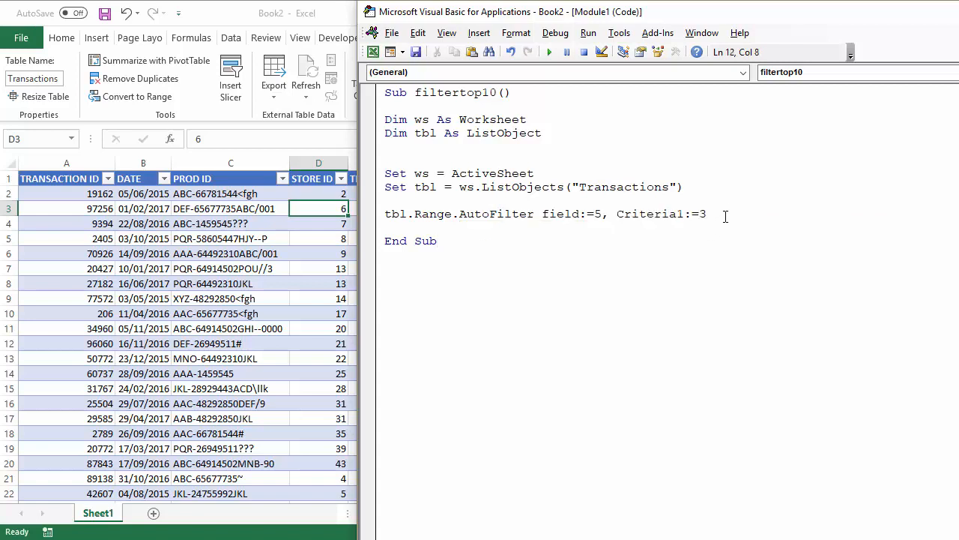
pyautogui.write(',')
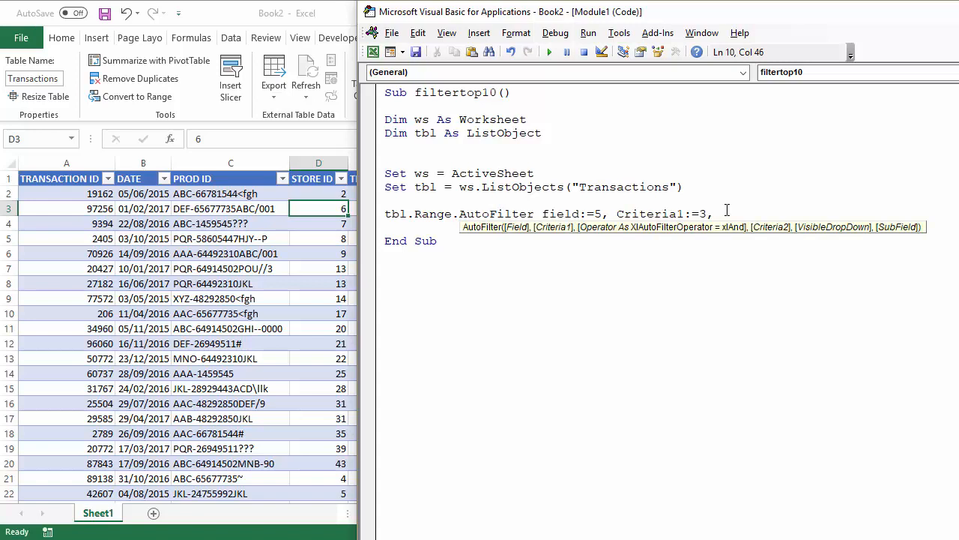
# - Add Operator:=xlTop10Items to complete the top-items filter line
pyautogui.write('opera')
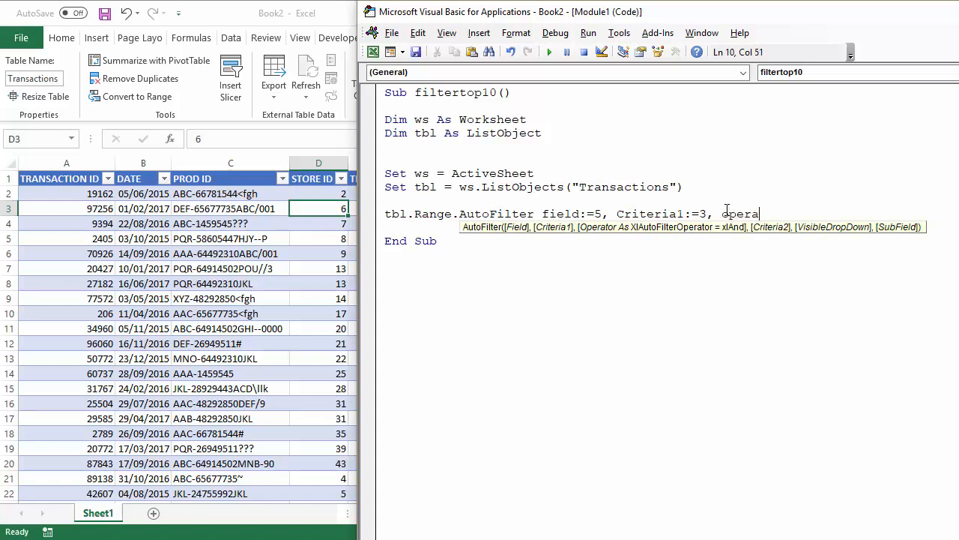
pyautogui.write('tor')
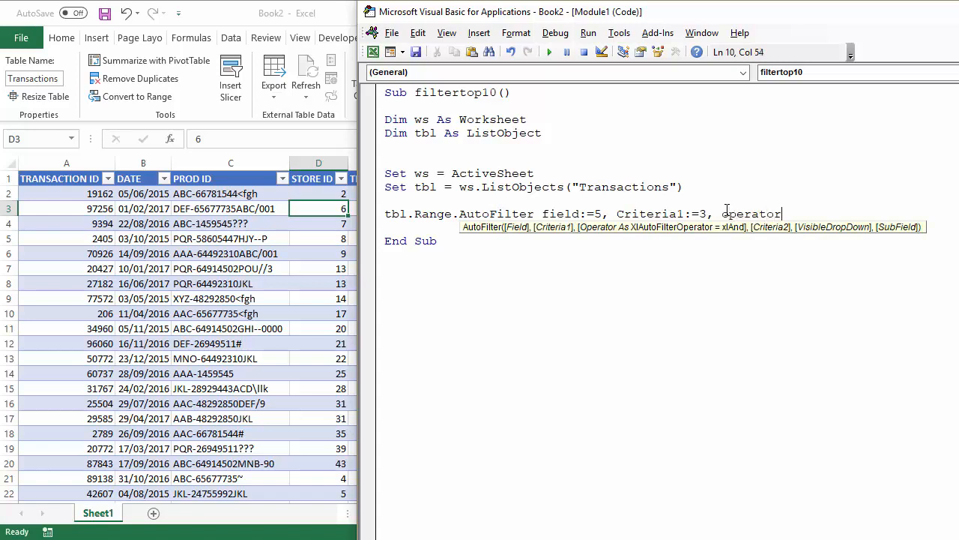
pyautogui.write(':')
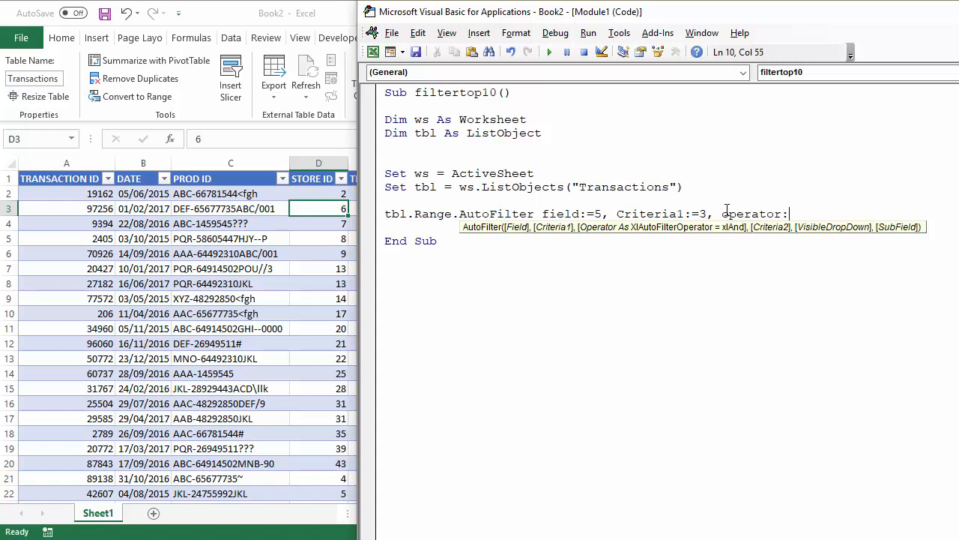
pyautogui.write(':=')
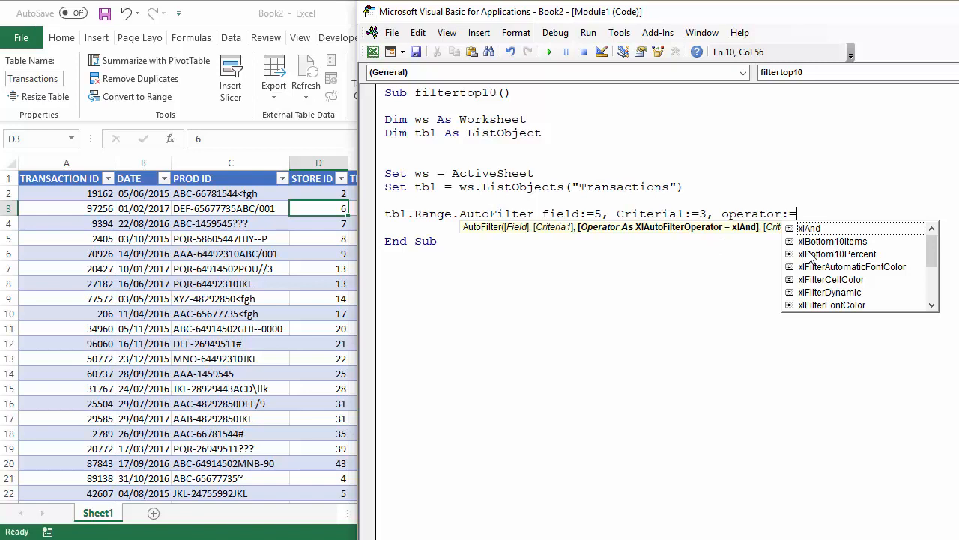
pyautogui.moveTo(880, 257)
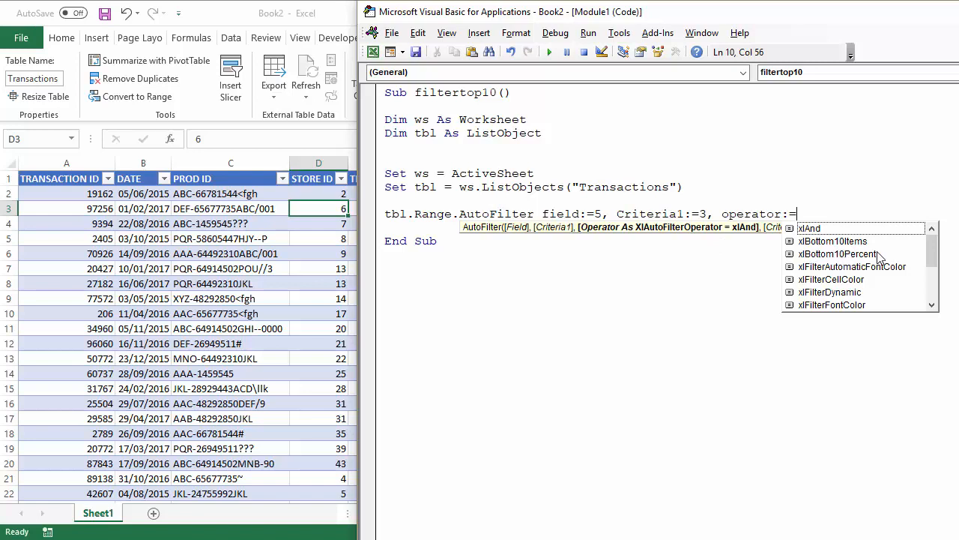
pyautogui.write('xl')
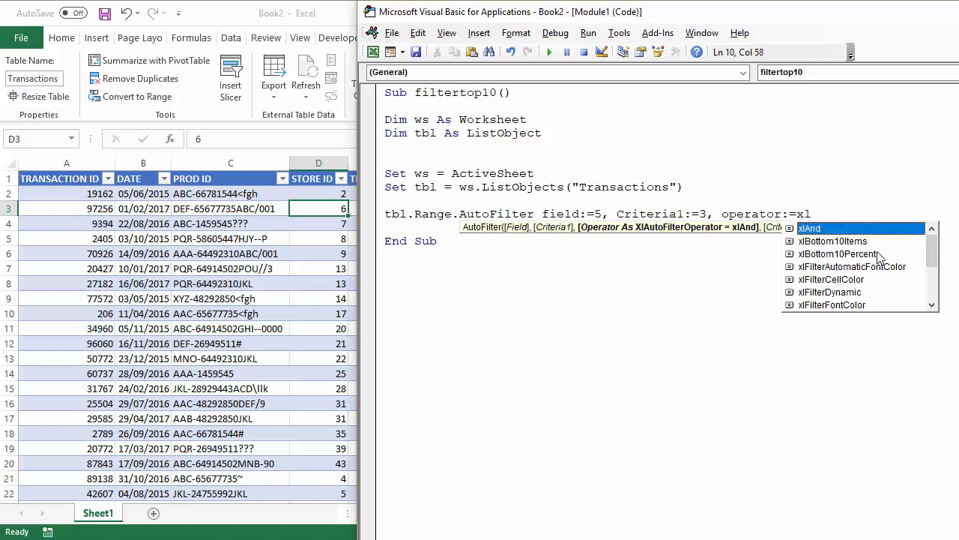
pyautogui.write('to')
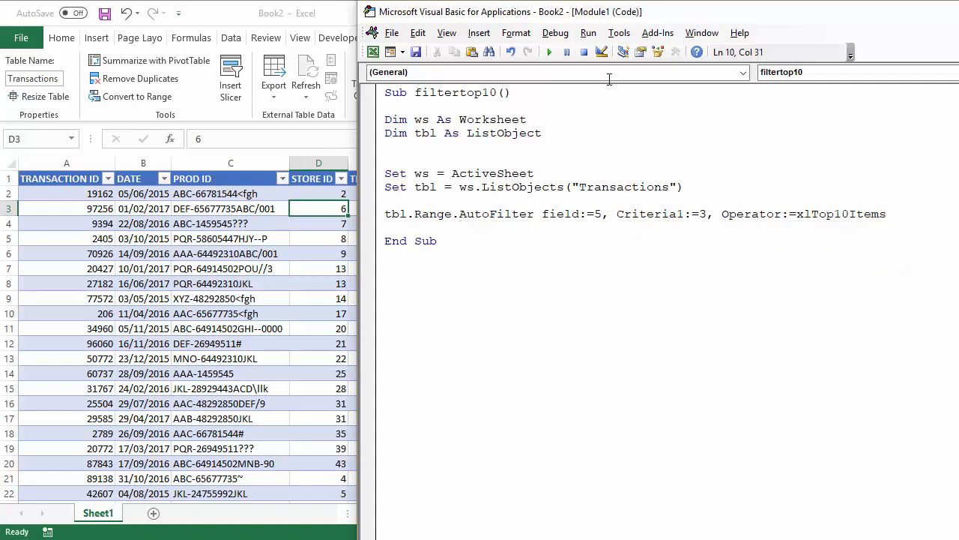
# - Run the filtertop10 macro and view the 3 of 54 filtered rows in Excel
pyautogui.click(549, 51)
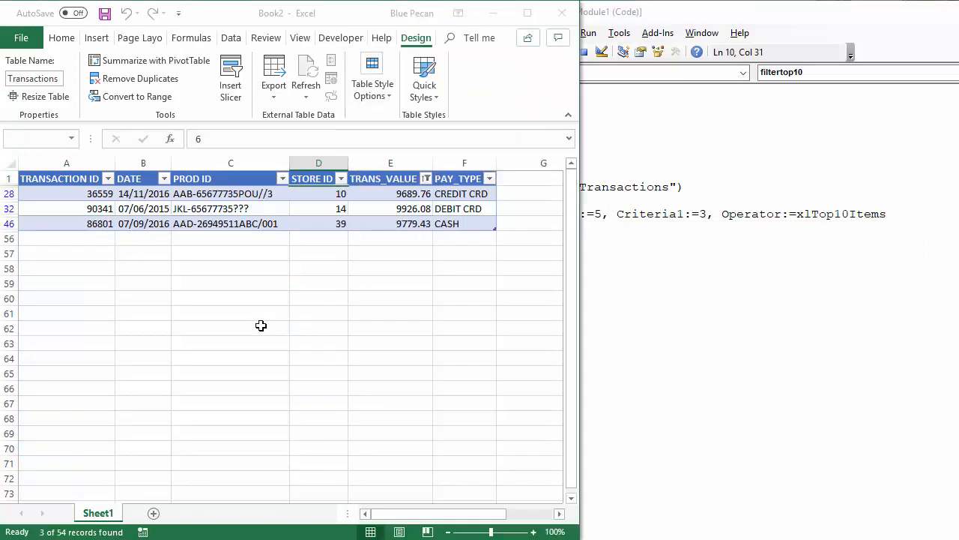
pyautogui.click(230, 328)
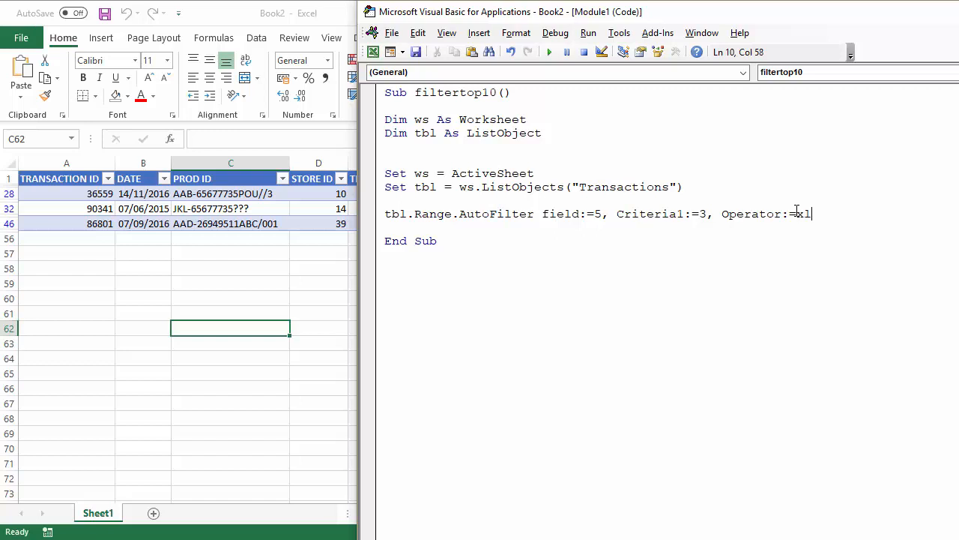
# - Replace the operator with xlBottom10Percent using the IntelliSense operator list
pyautogui.press('ctrl+space')
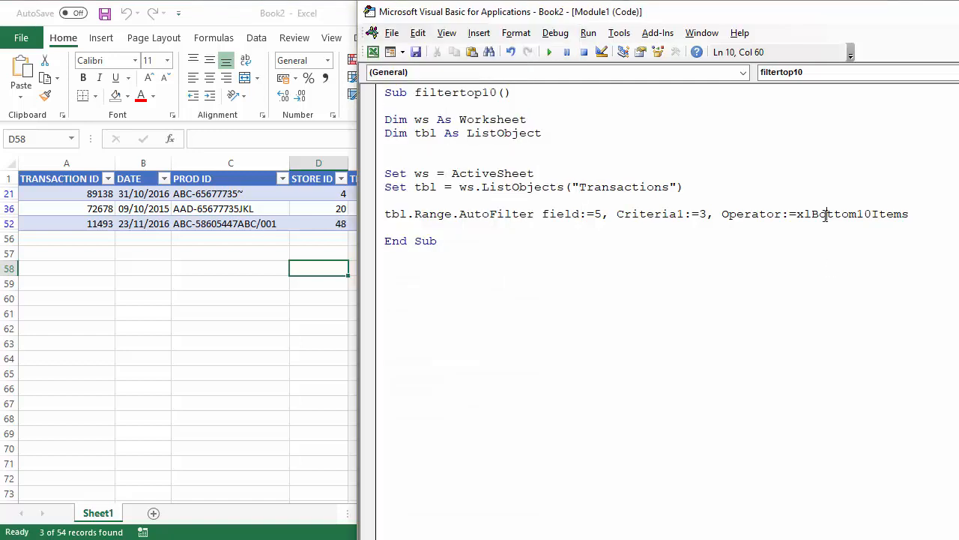
pyautogui.doubleClick(858, 214)
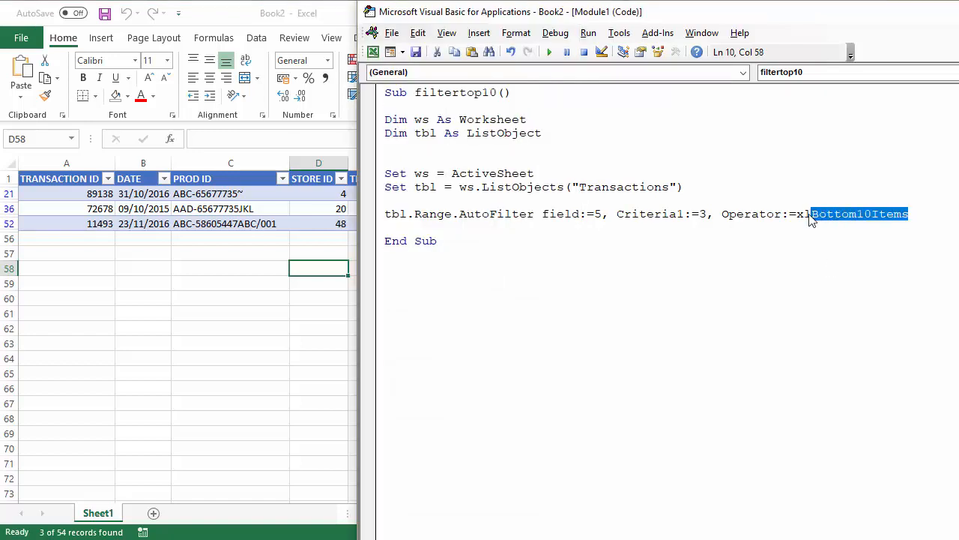
pyautogui.press('ctrl+space')
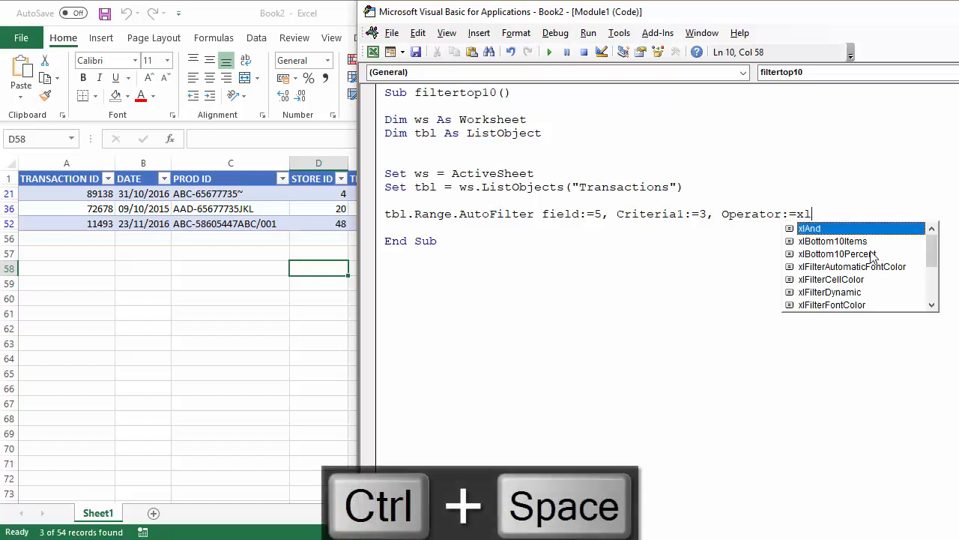
pyautogui.click(832, 253)
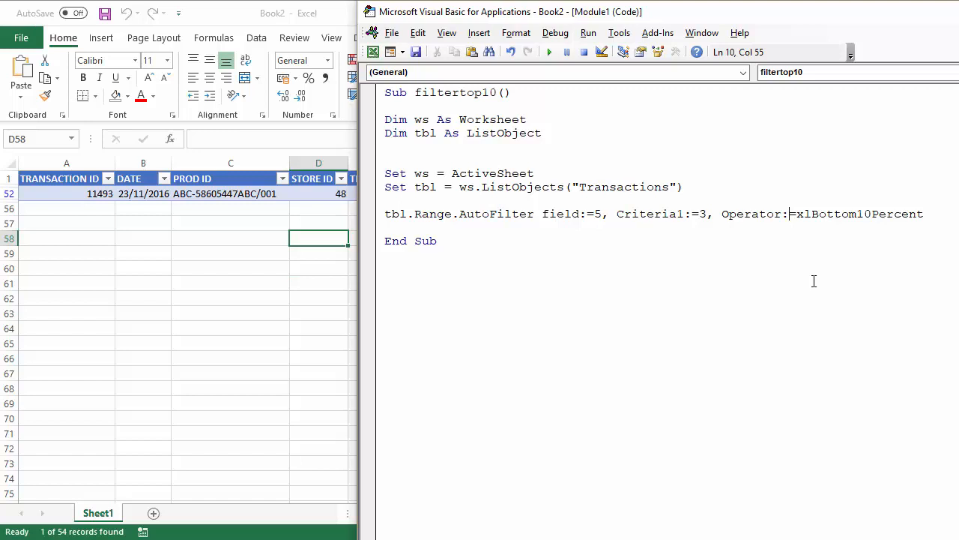
pyautogui.moveTo(912, 360)
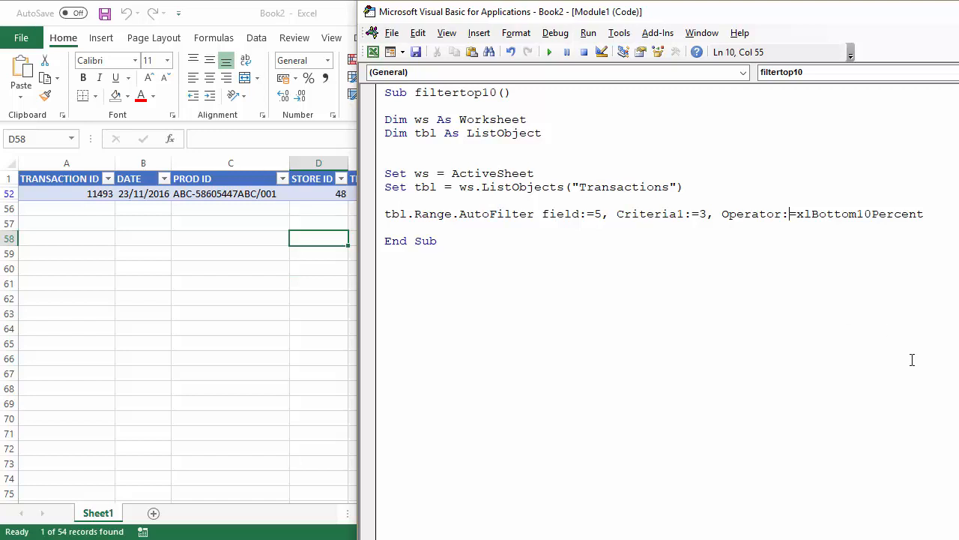